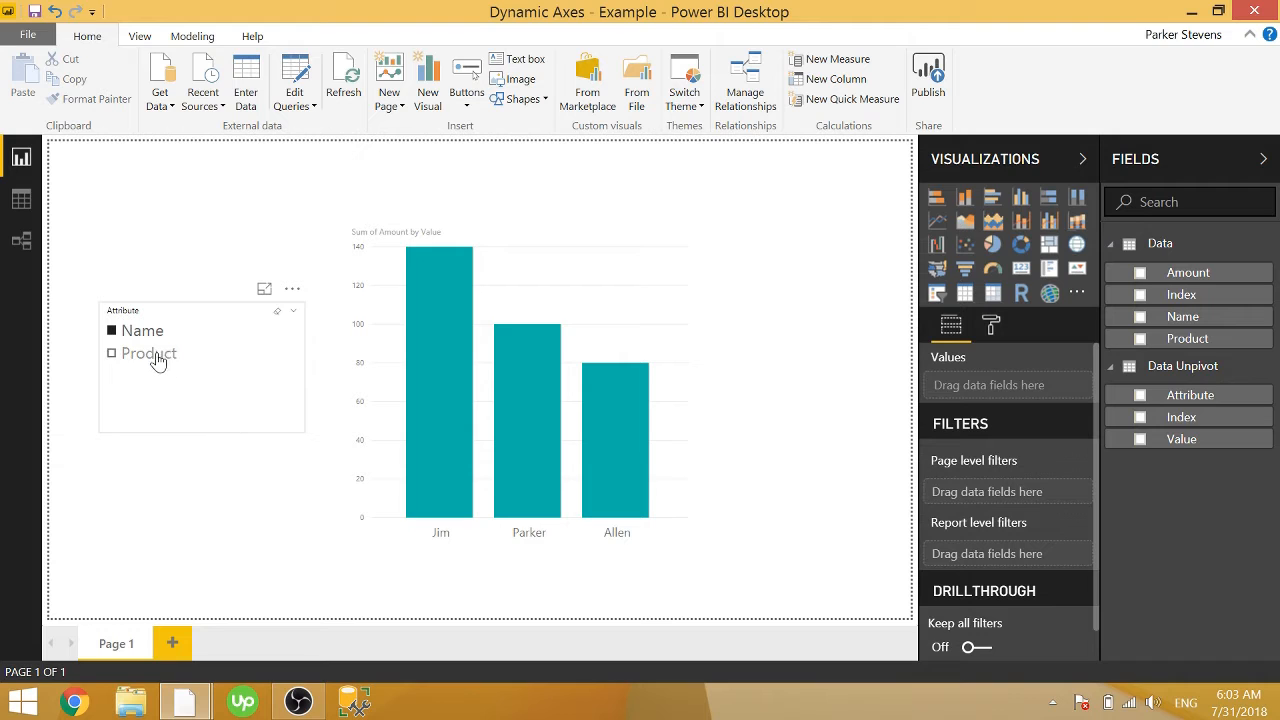
Pick Product in the example's Attribute slicer to switch the chart's axis
{"action": "left_click", "coordinate": [111, 353]}
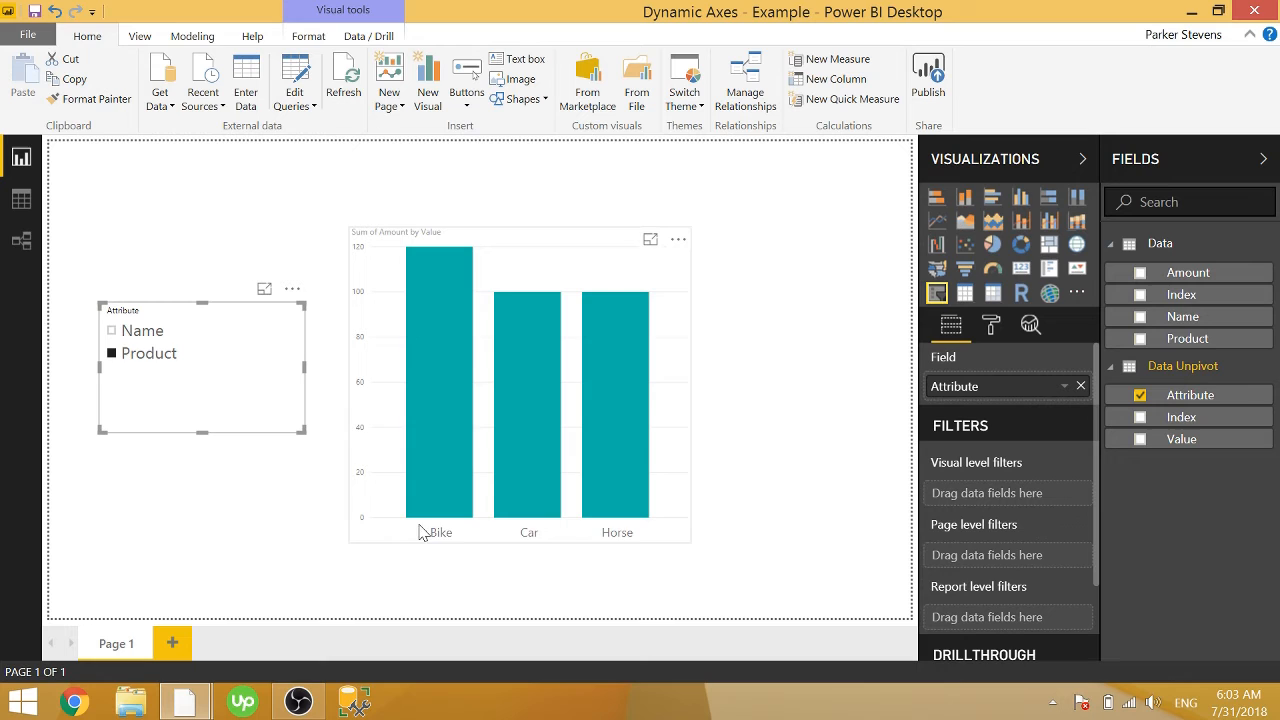
{"action": "mouse_move", "coordinate": [688, 271]}
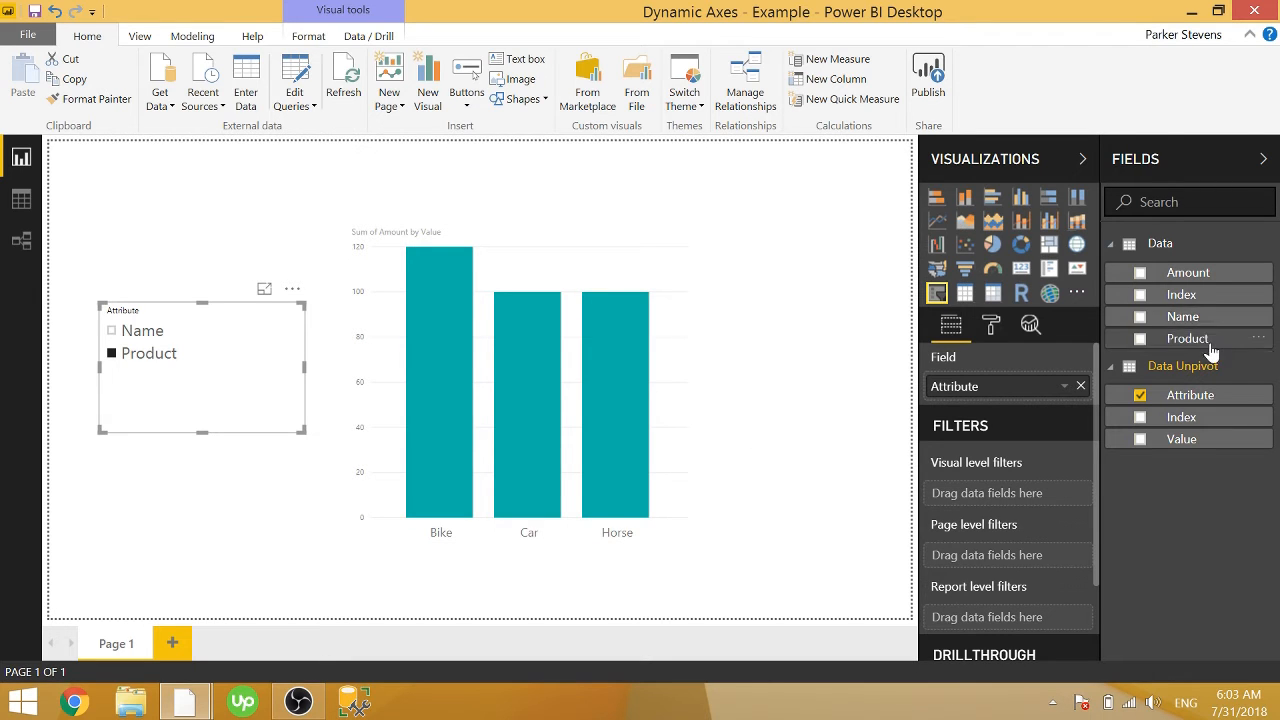
{"action": "mouse_move", "coordinate": [793, 324]}
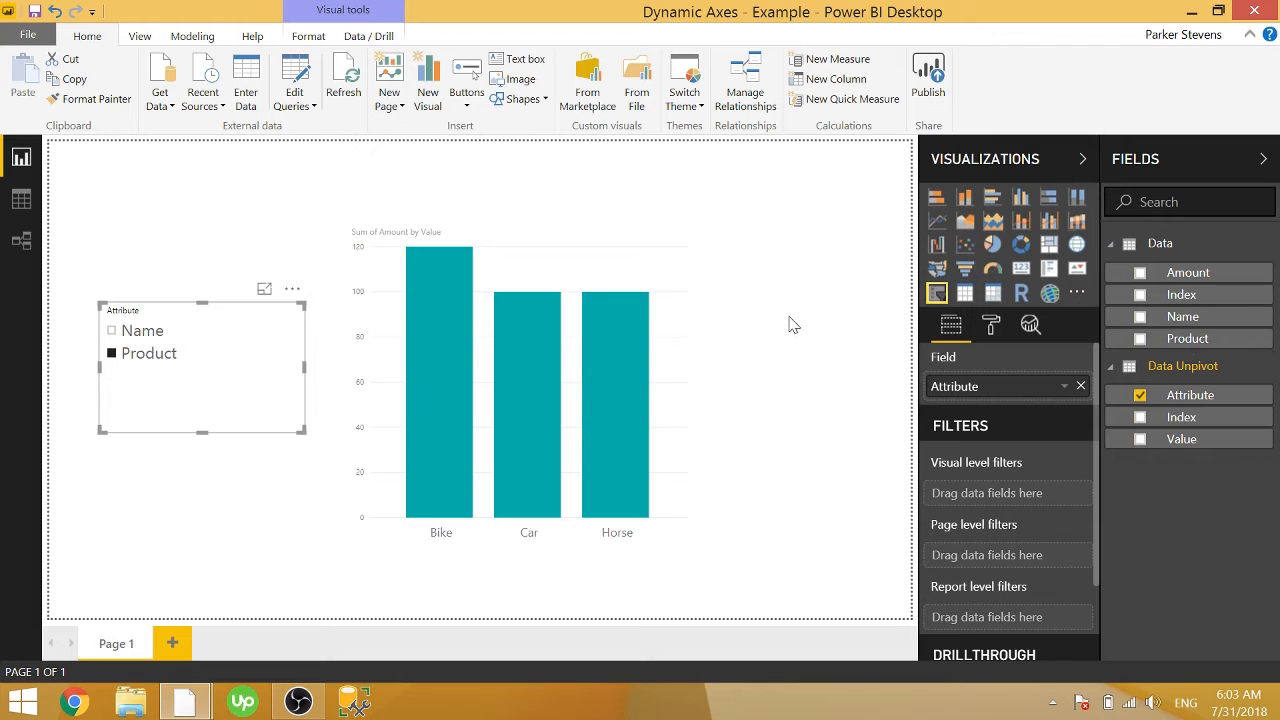
{"action": "mouse_move", "coordinate": [819, 345]}
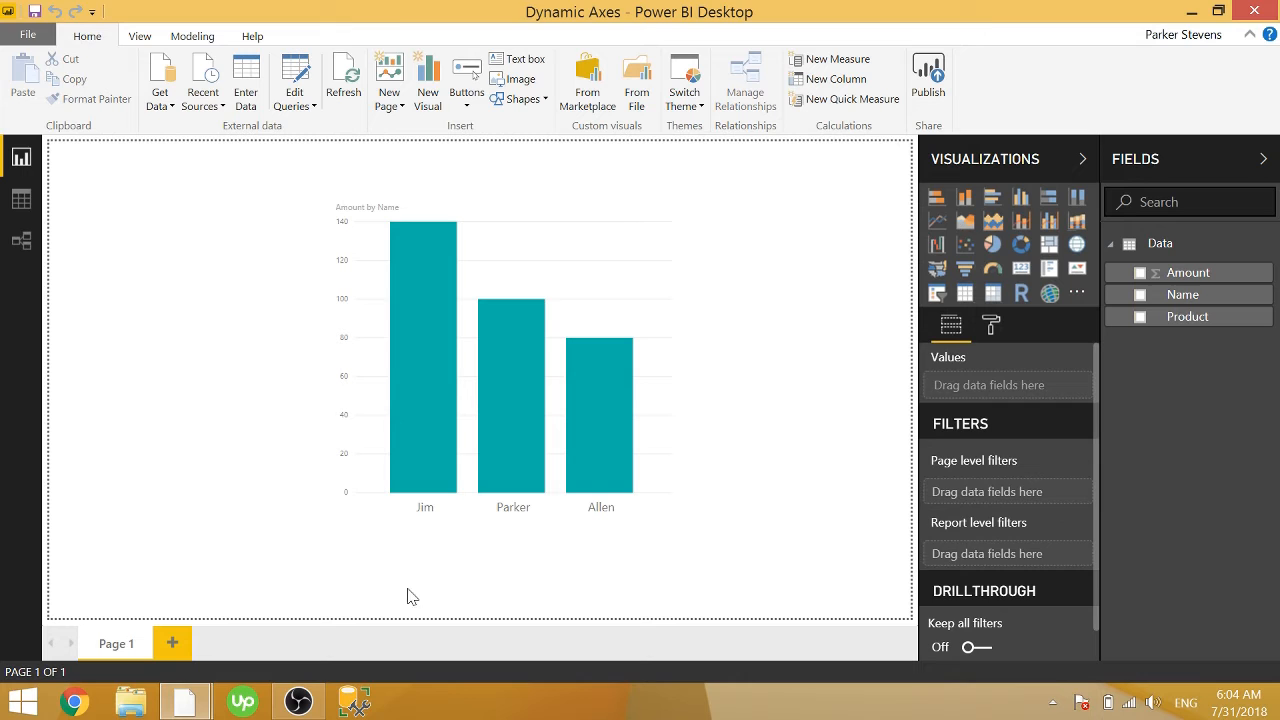
{"action": "left_click", "coordinate": [500, 350]}
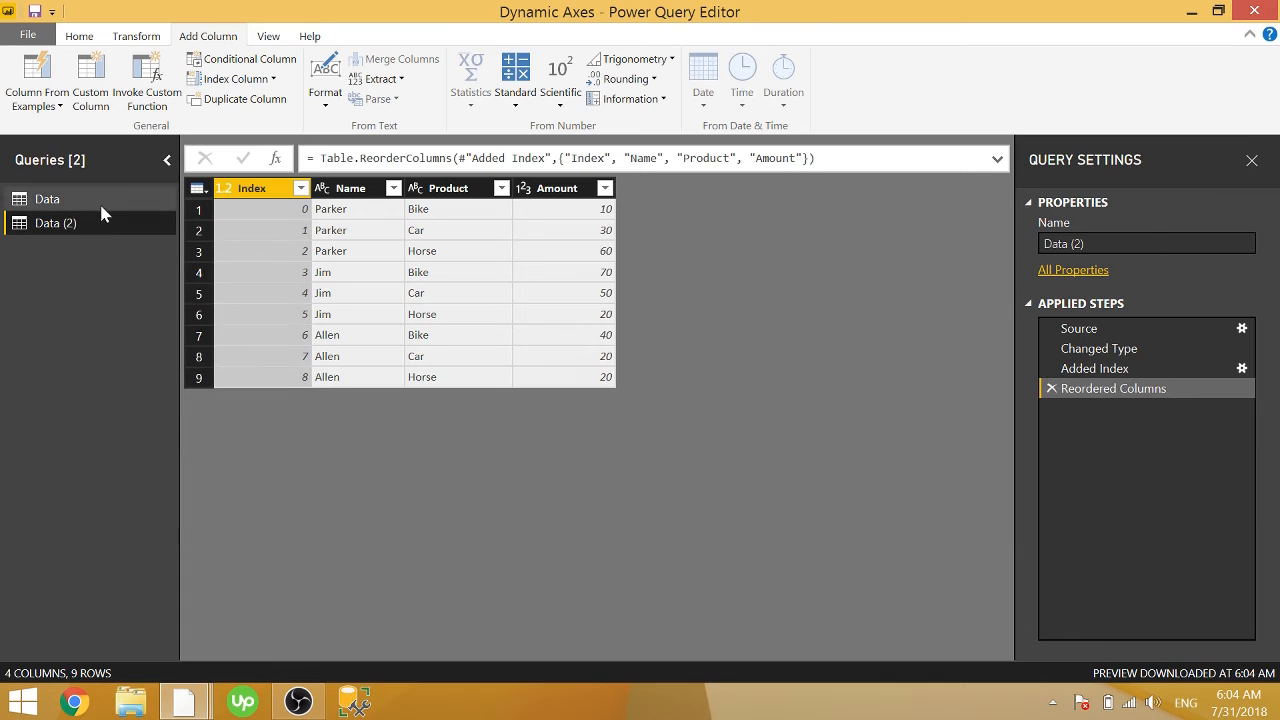
Bring up the context menu for the Data query
{"action": "right_click", "coordinate": [55, 222]}
{"action": "type", "text": "Unpivot"}
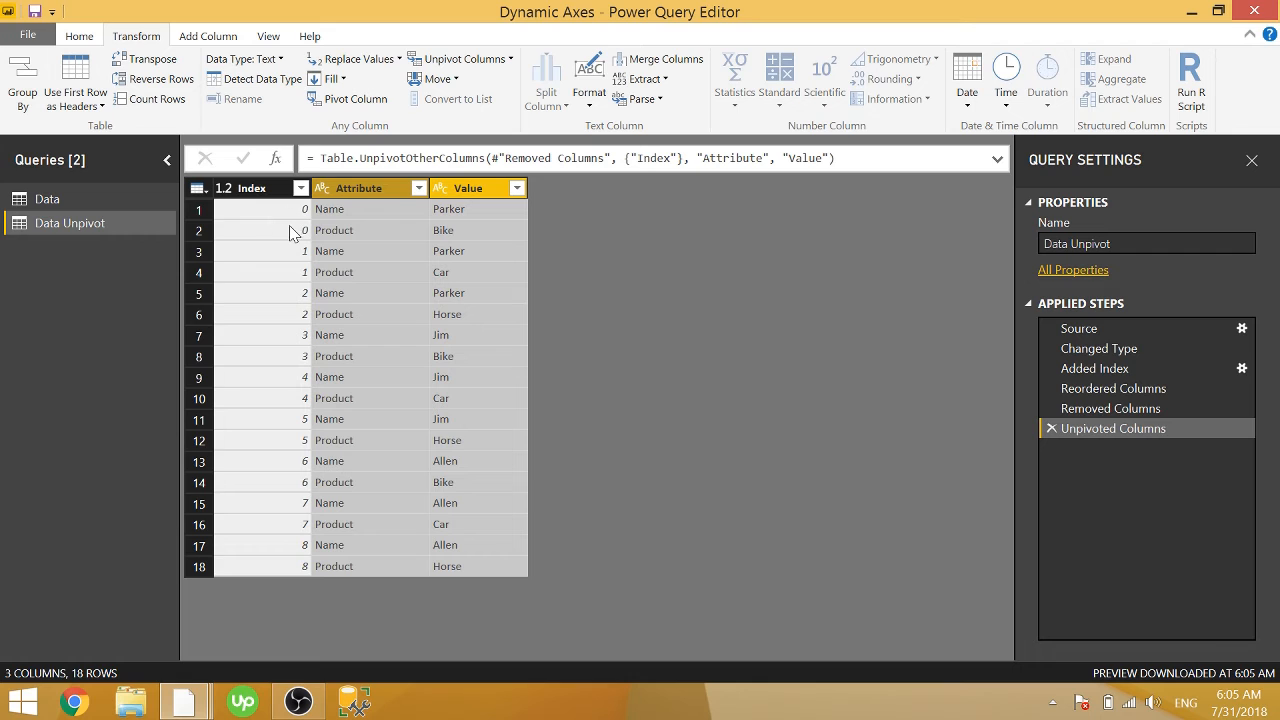
{"action": "mouse_move", "coordinate": [315, 287]}
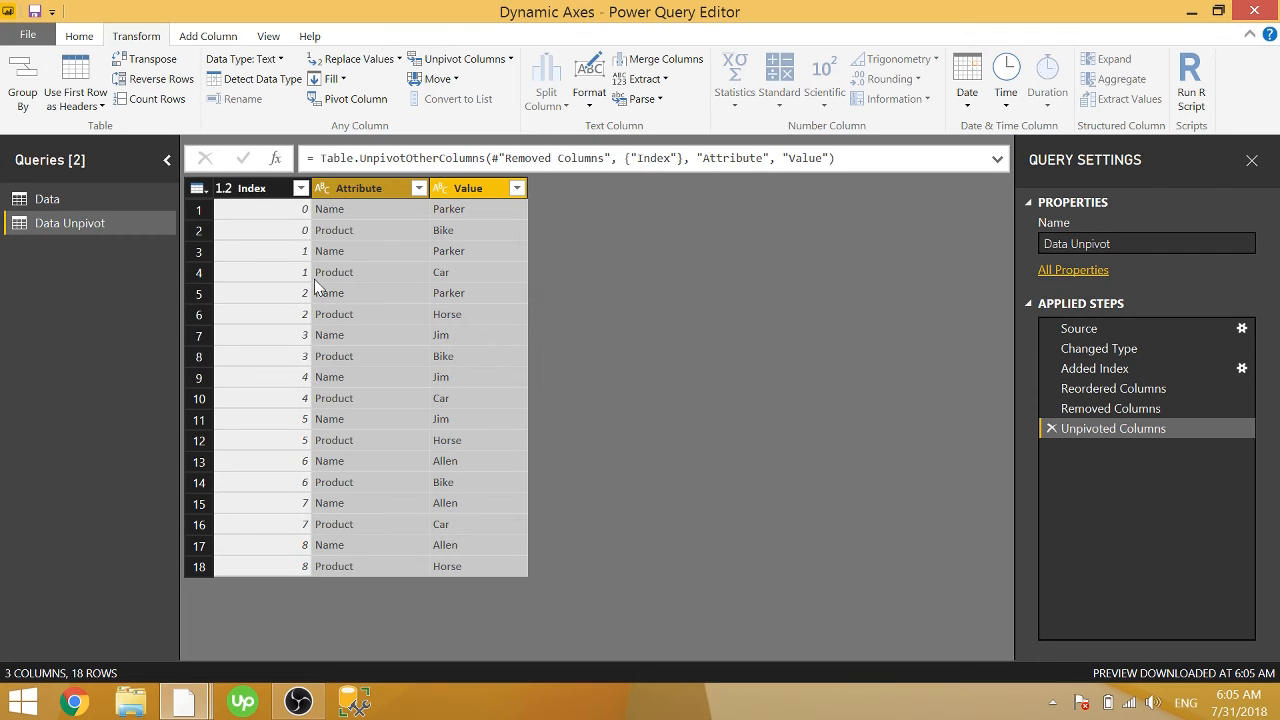
Inspect the values in the Data Unpivot query's Attribute column
{"action": "left_click", "coordinate": [329, 209]}
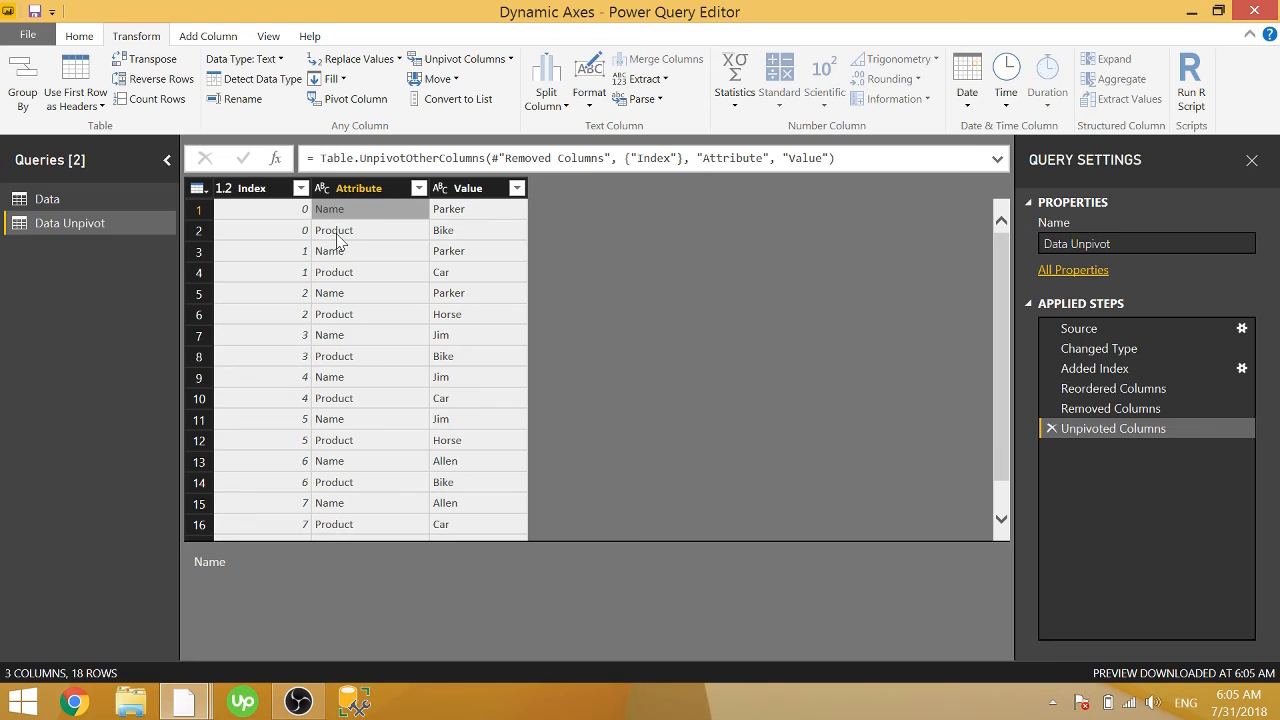
{"action": "mouse_move", "coordinate": [393, 252]}
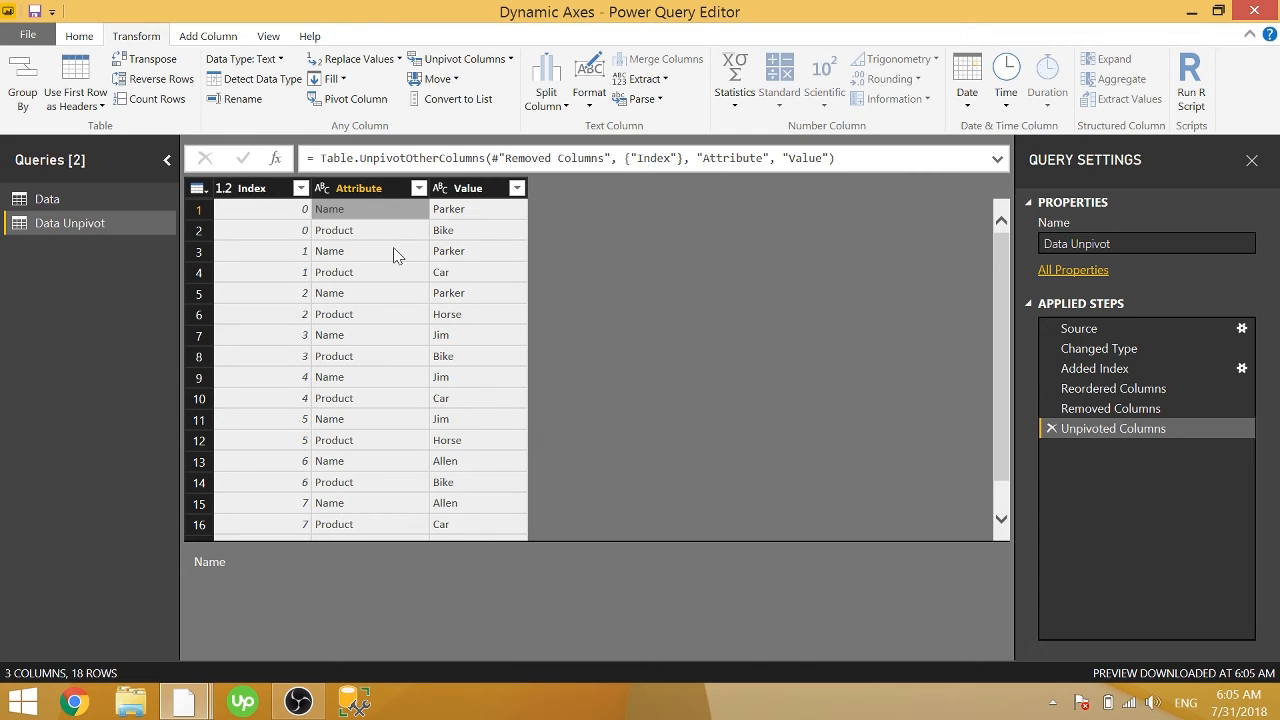
{"action": "mouse_move", "coordinate": [357, 231]}
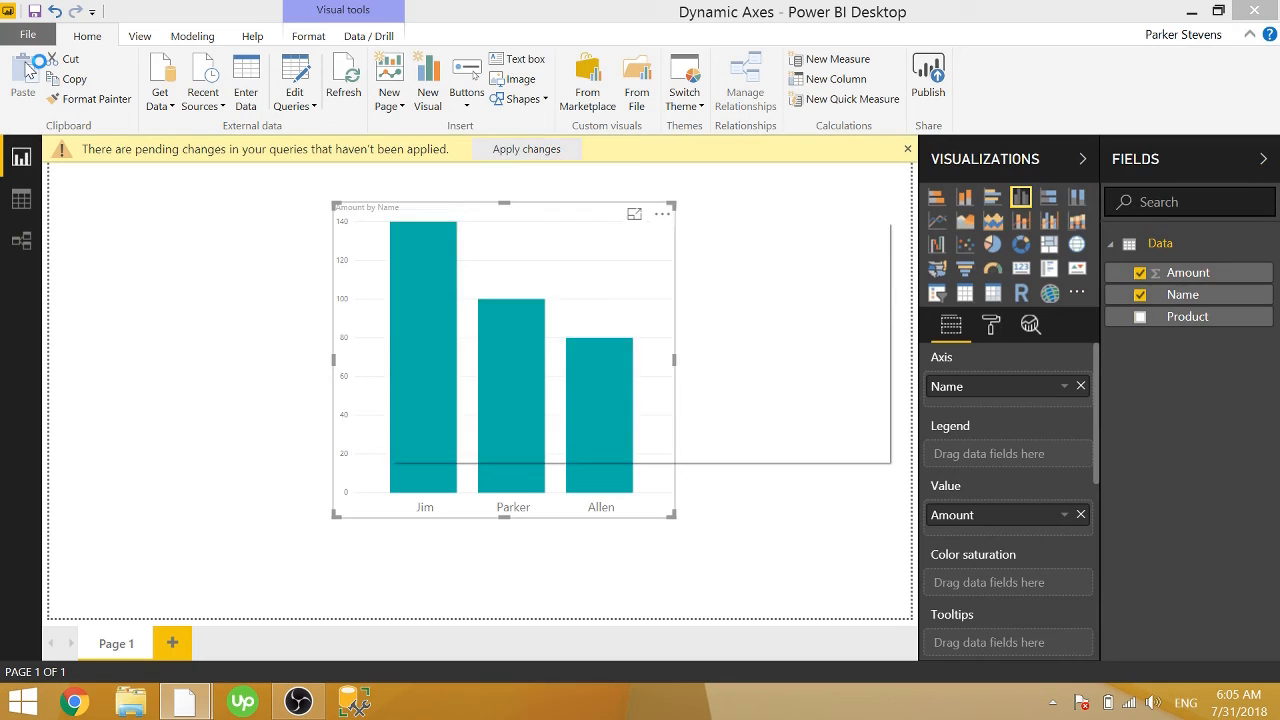
Apply the pending query changes to load Data Unpivot into the model
{"action": "left_click", "coordinate": [526, 148]}
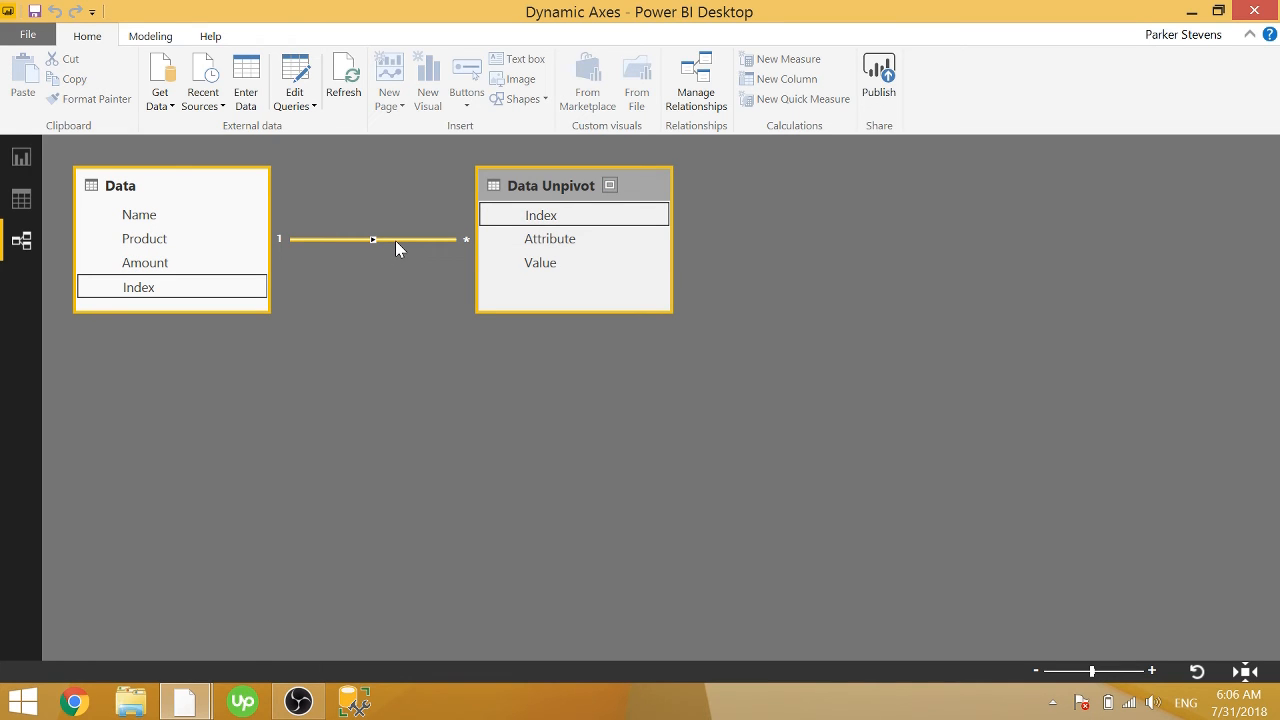
{"action": "double_click", "coordinate": [372, 238]}
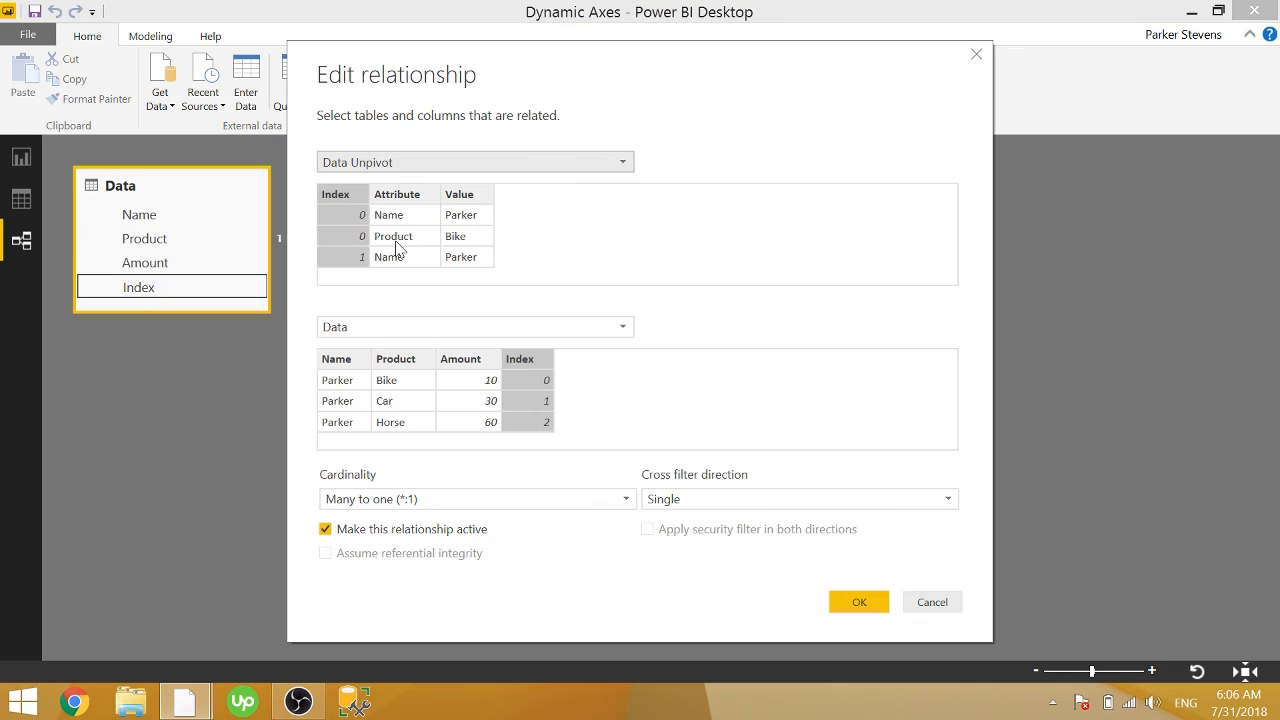
{"action": "left_click", "coordinate": [857, 601]}
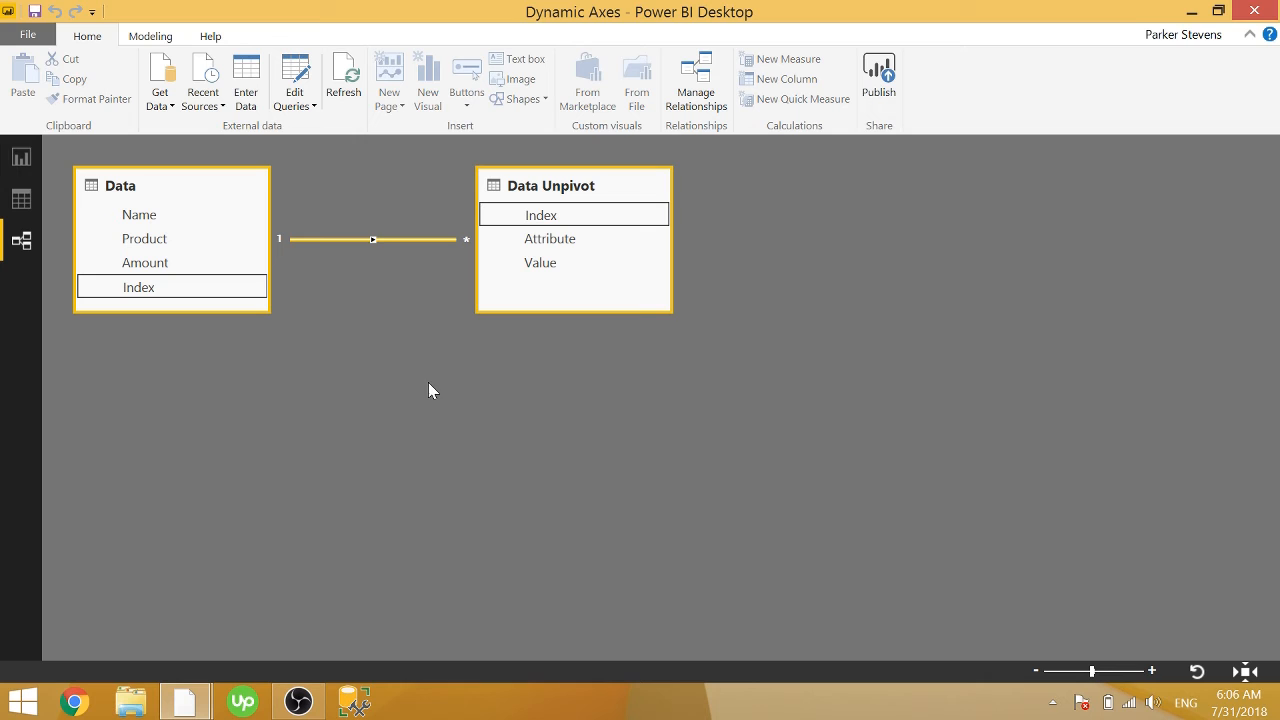
{"action": "mouse_move", "coordinate": [22, 157]}
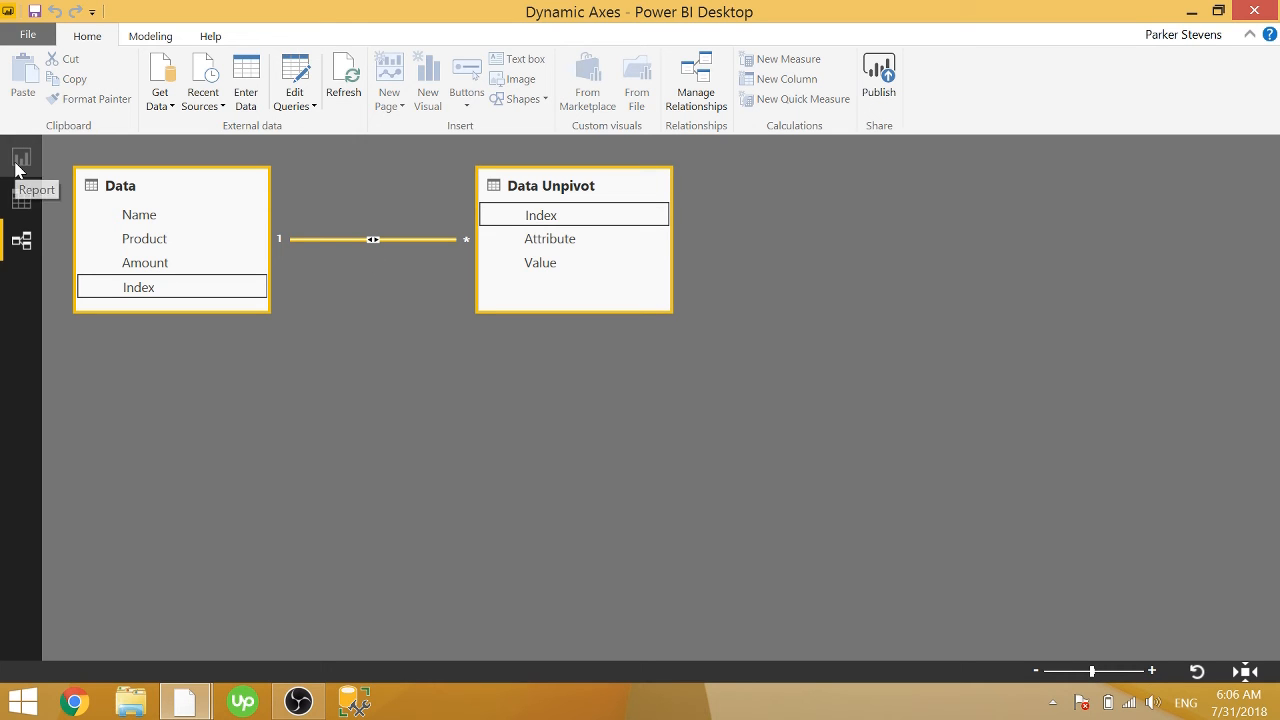
On the report page, fill a slicer with Data Unpivot's Attribute field
{"action": "left_click", "coordinate": [22, 158]}
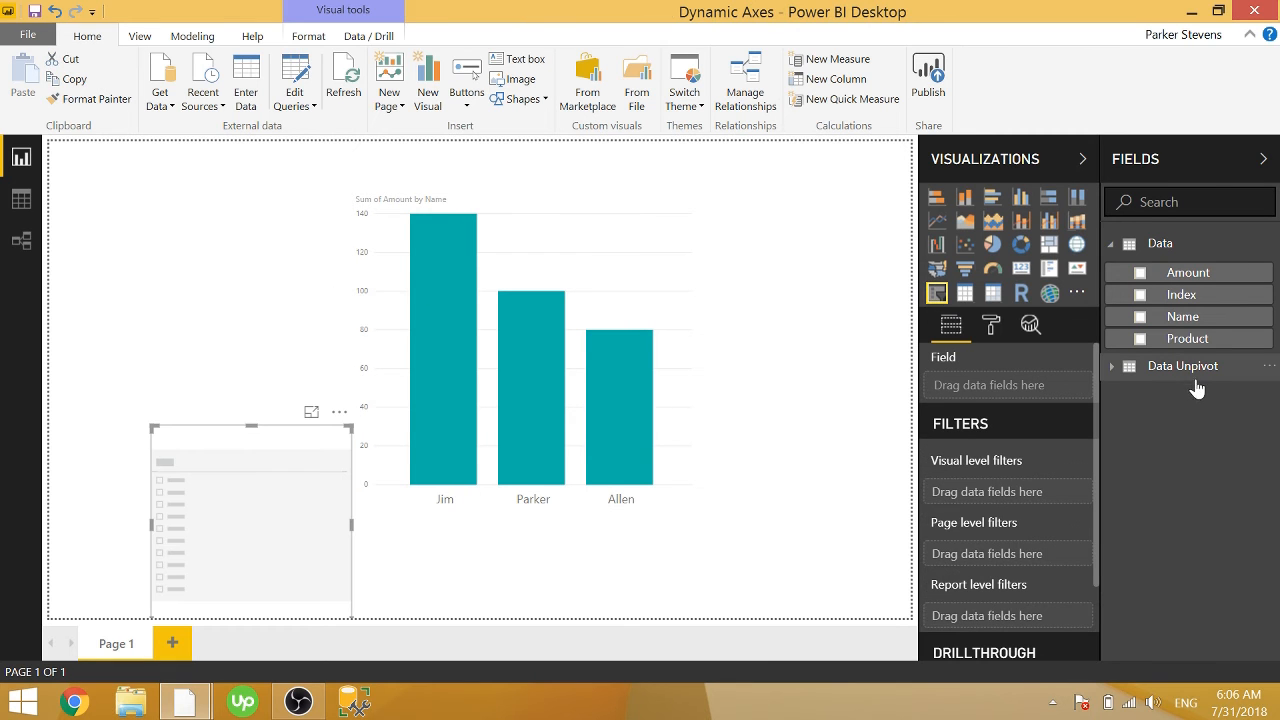
{"action": "left_click", "coordinate": [1110, 366]}
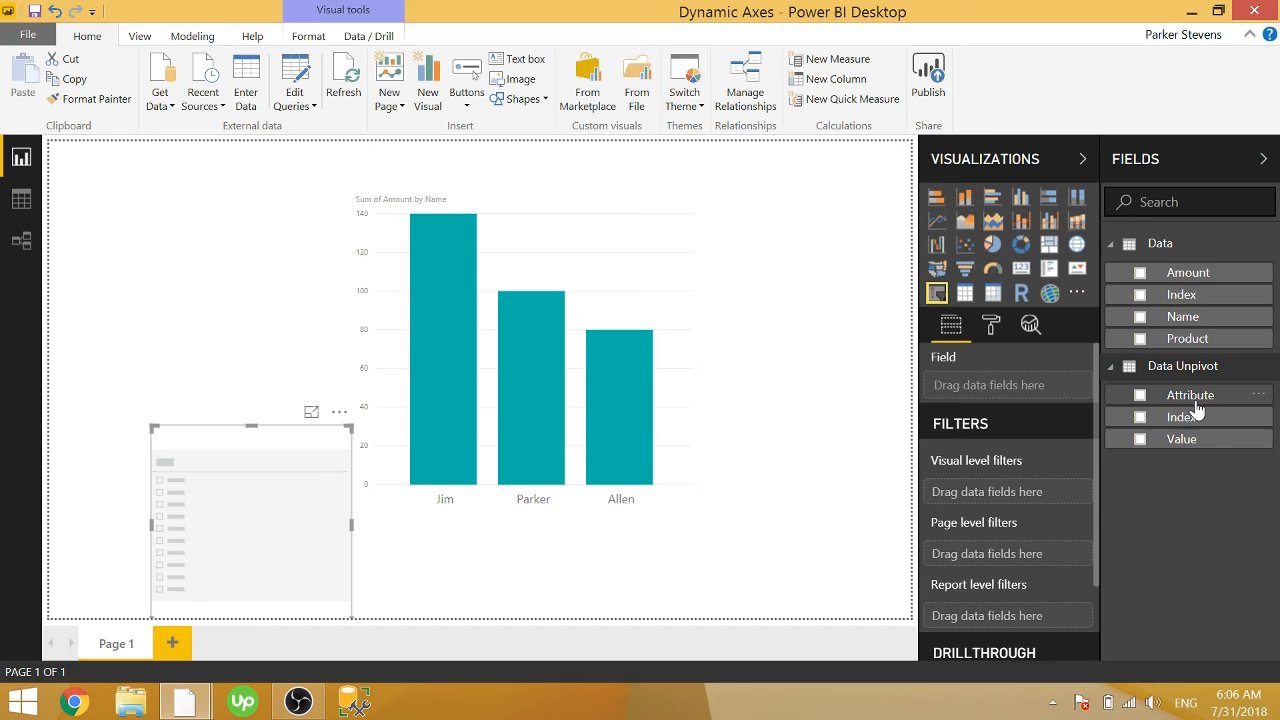
{"action": "left_click", "coordinate": [1140, 394]}
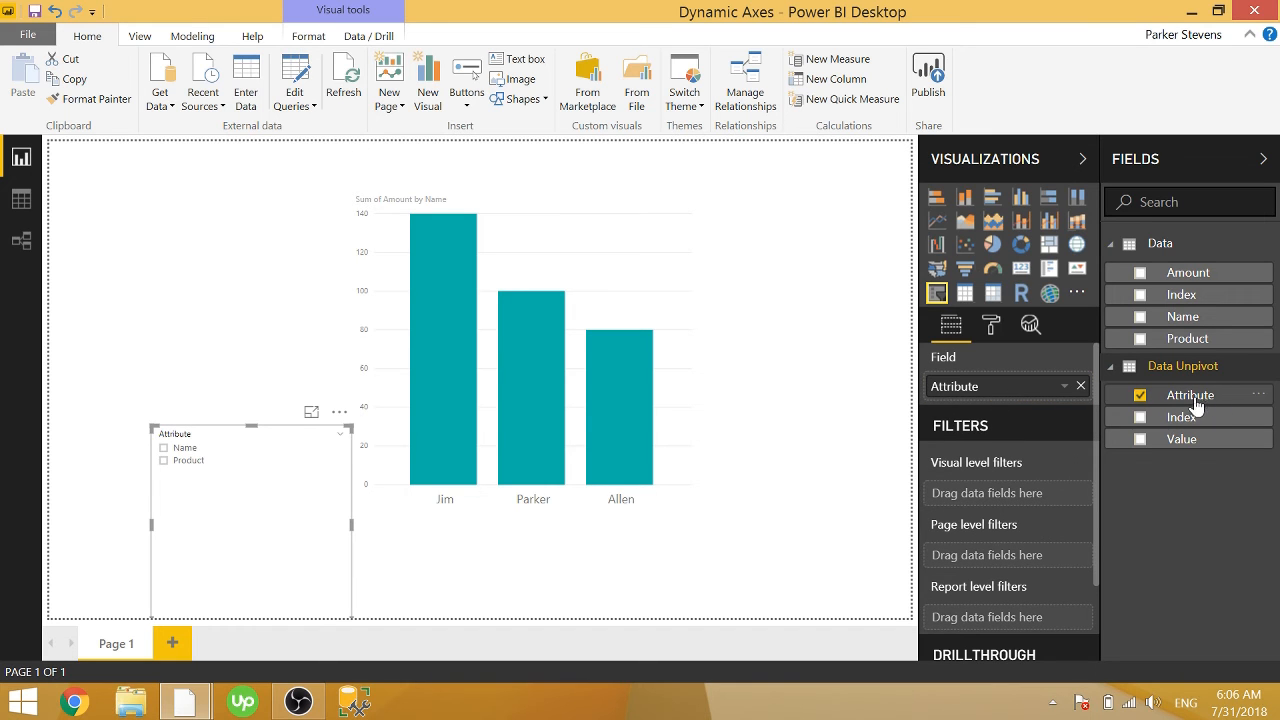
{"action": "left_click", "coordinate": [991, 324]}
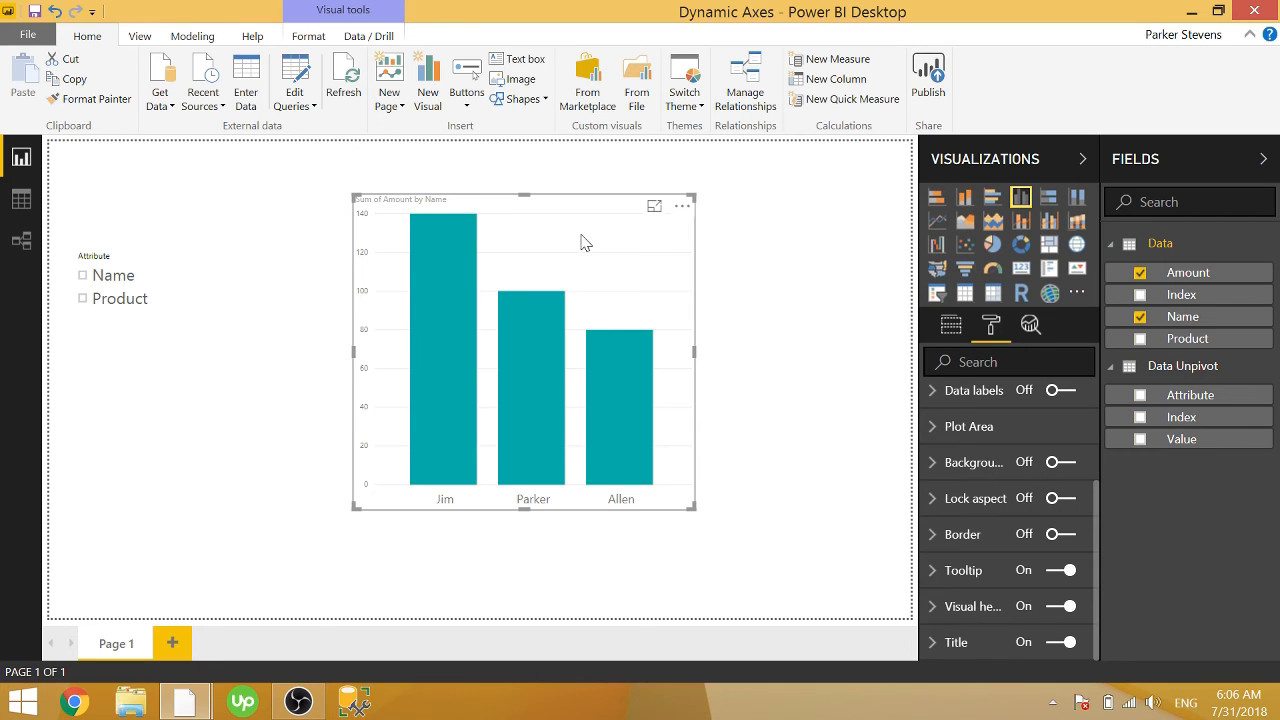
Select the bar chart and remove Name from its axis
{"action": "left_click", "coordinate": [950, 324]}
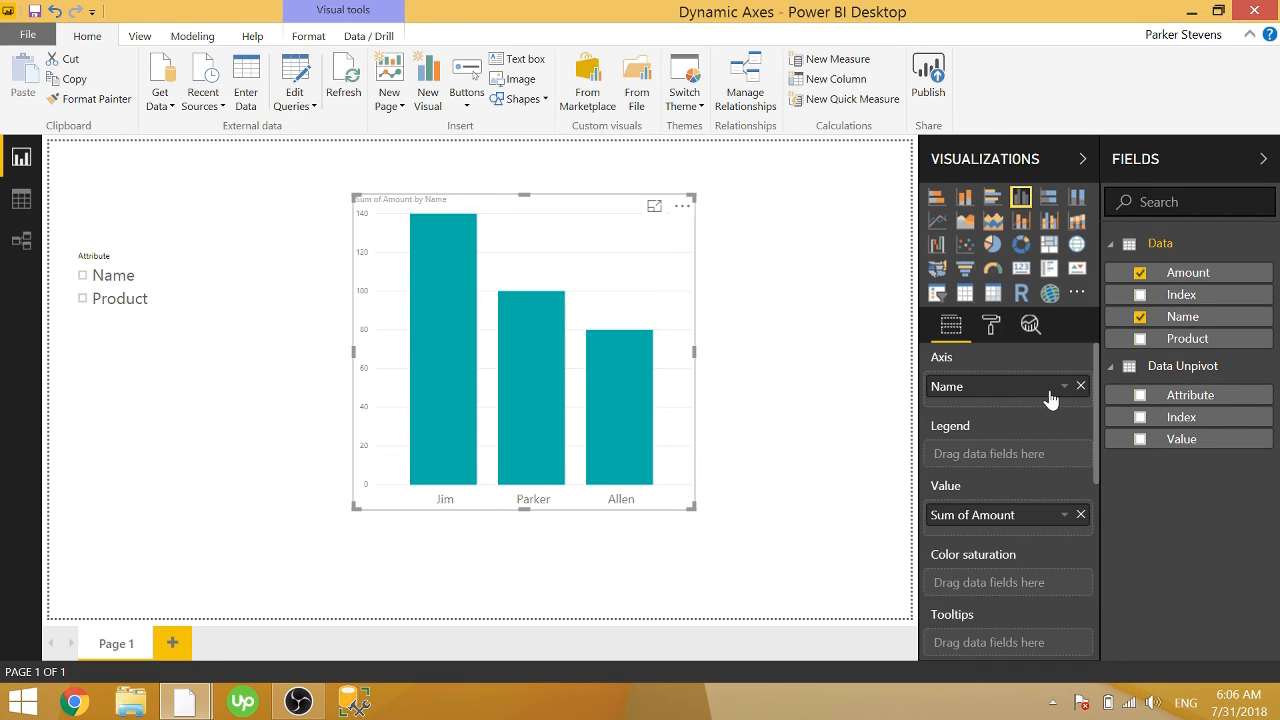
{"action": "left_click", "coordinate": [1139, 439]}
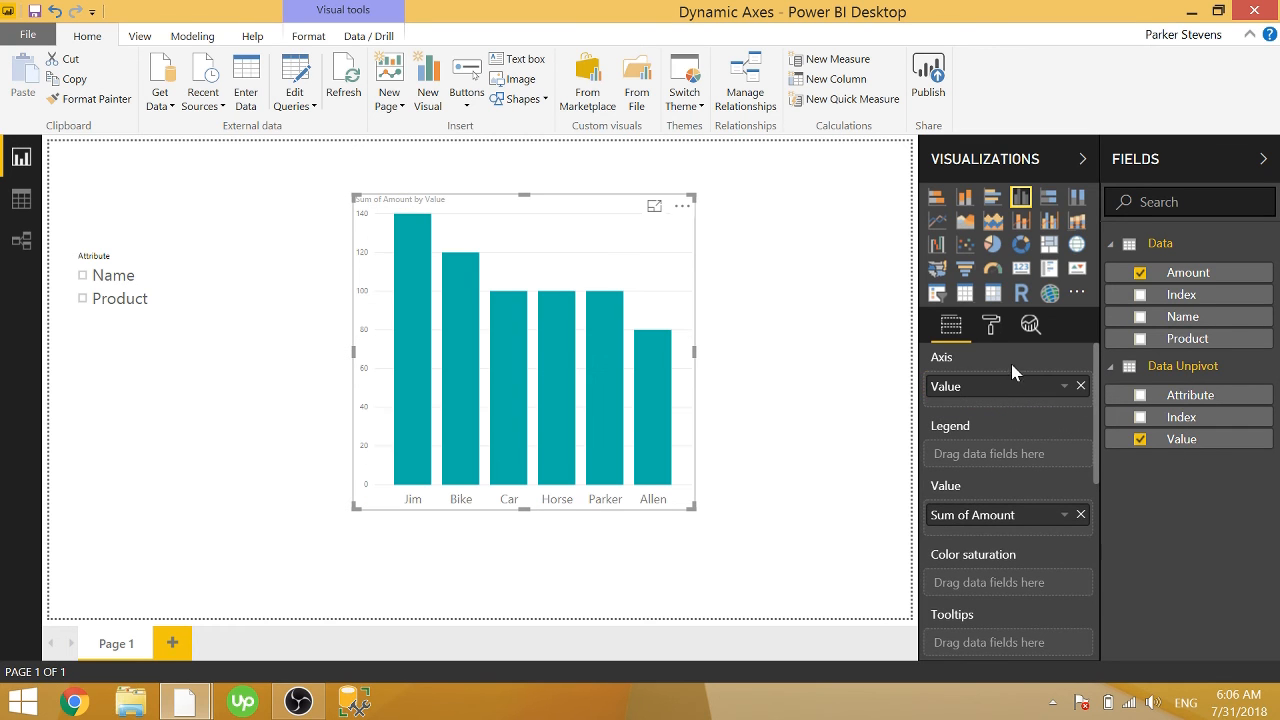
{"action": "left_click", "coordinate": [97, 318]}
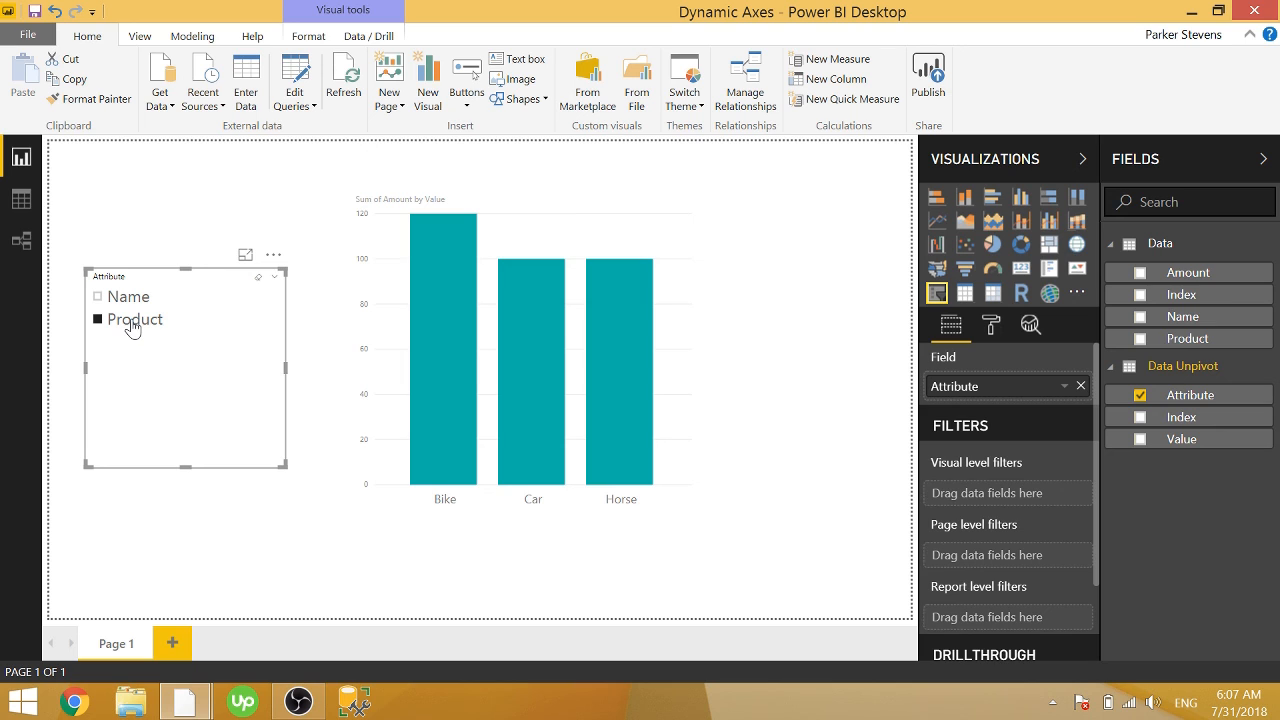
{"action": "mouse_move", "coordinate": [202, 402]}
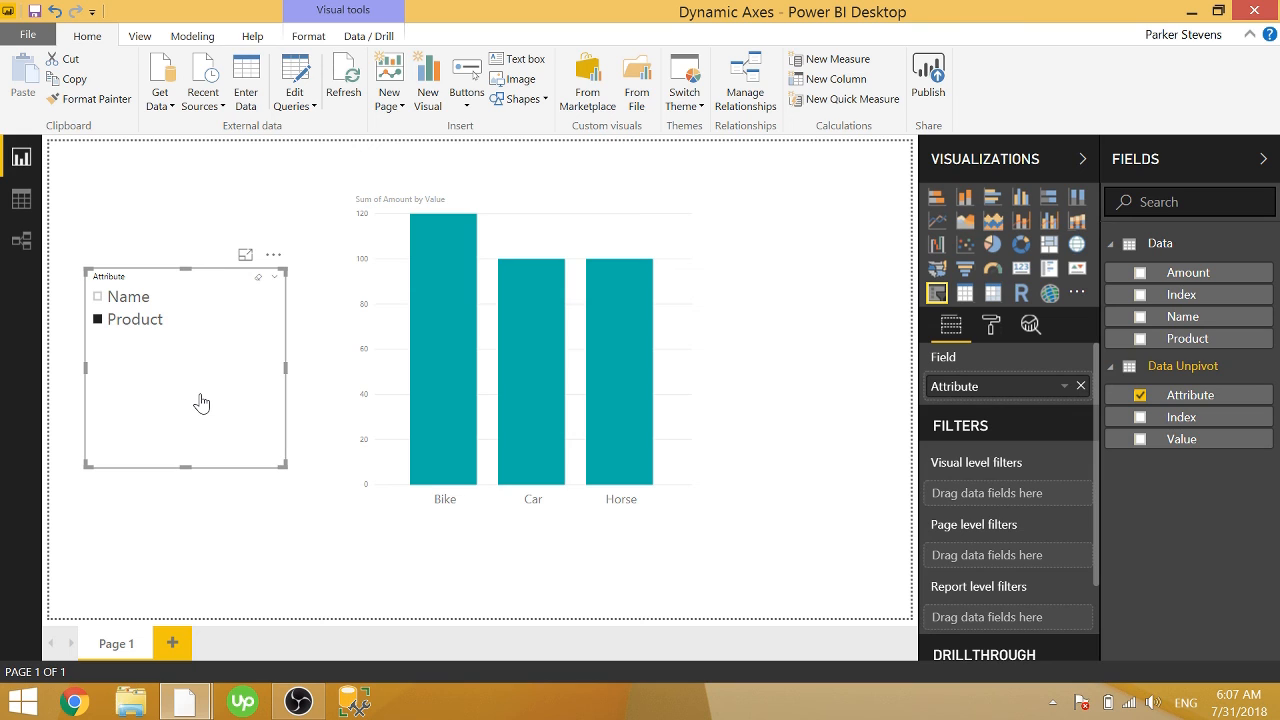
{"action": "mouse_move", "coordinate": [167, 408]}
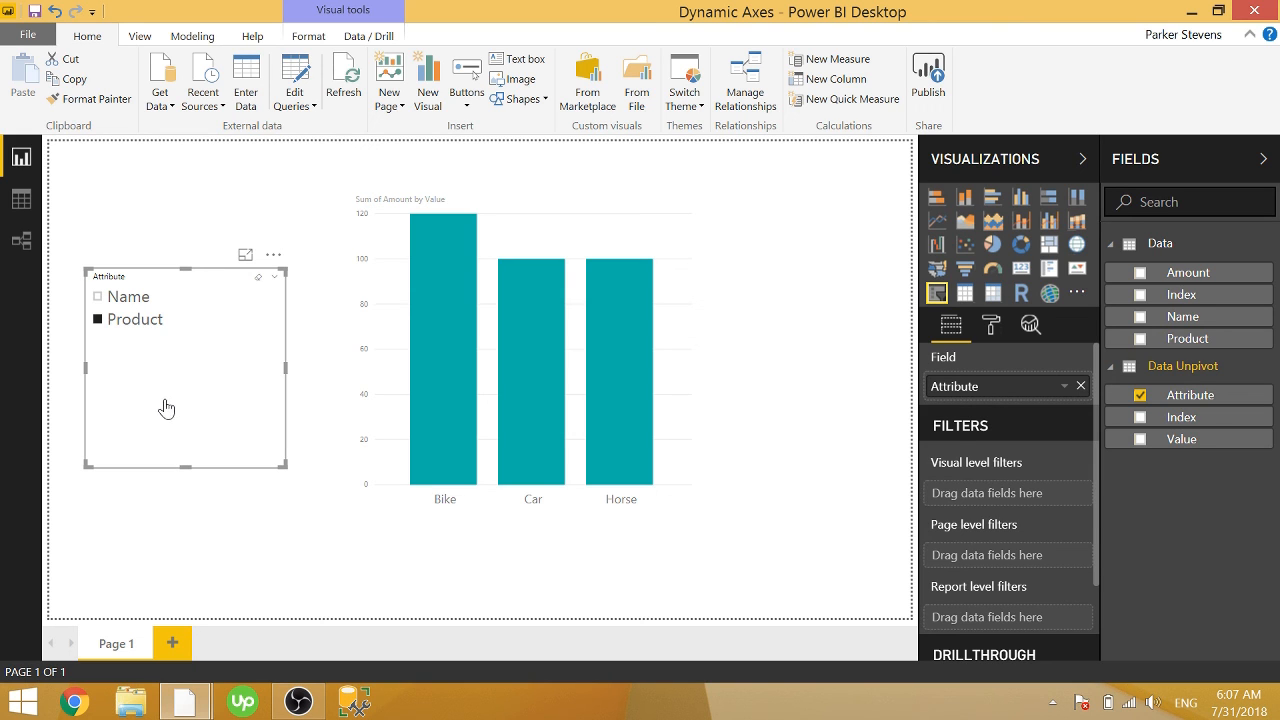